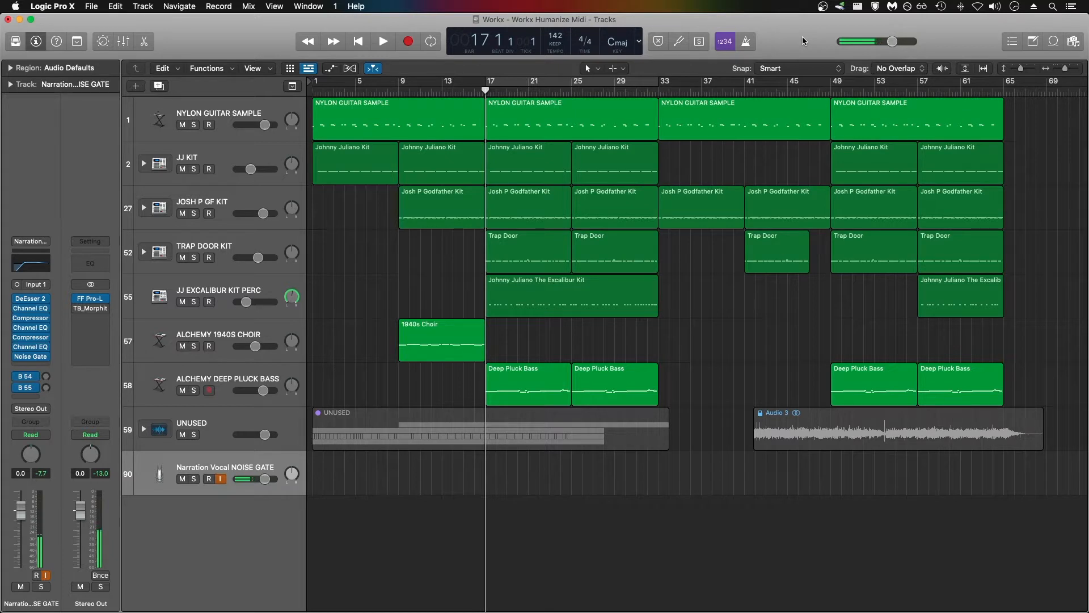
- Cycle bars 17–33 and play the quantized drums with the narration track unmuted
{"action": "left_click", "coordinate": [209, 478]}
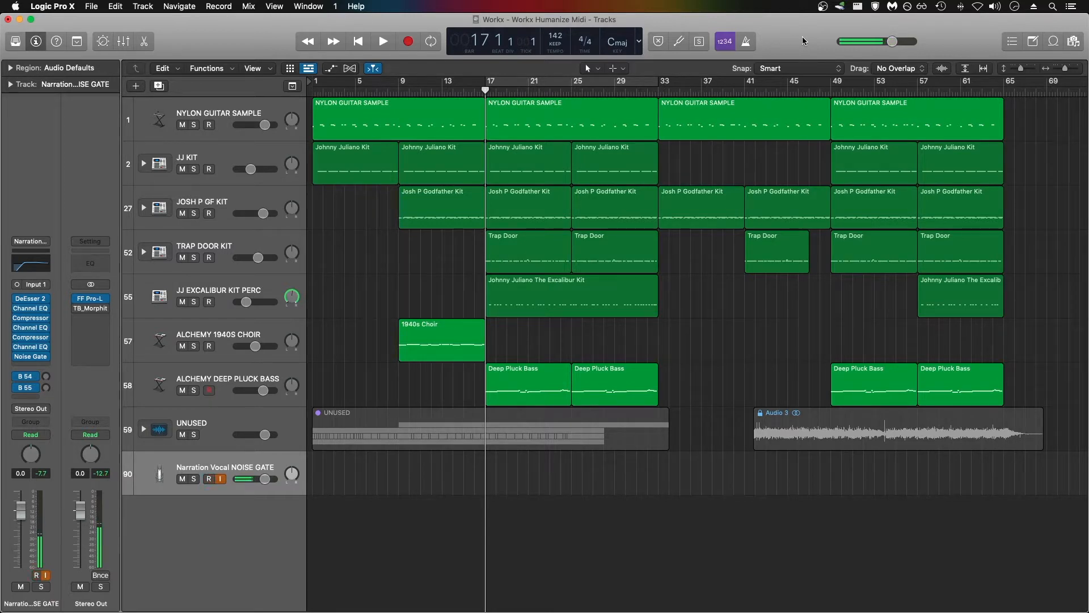
{"action": "left_click", "coordinate": [206, 479]}
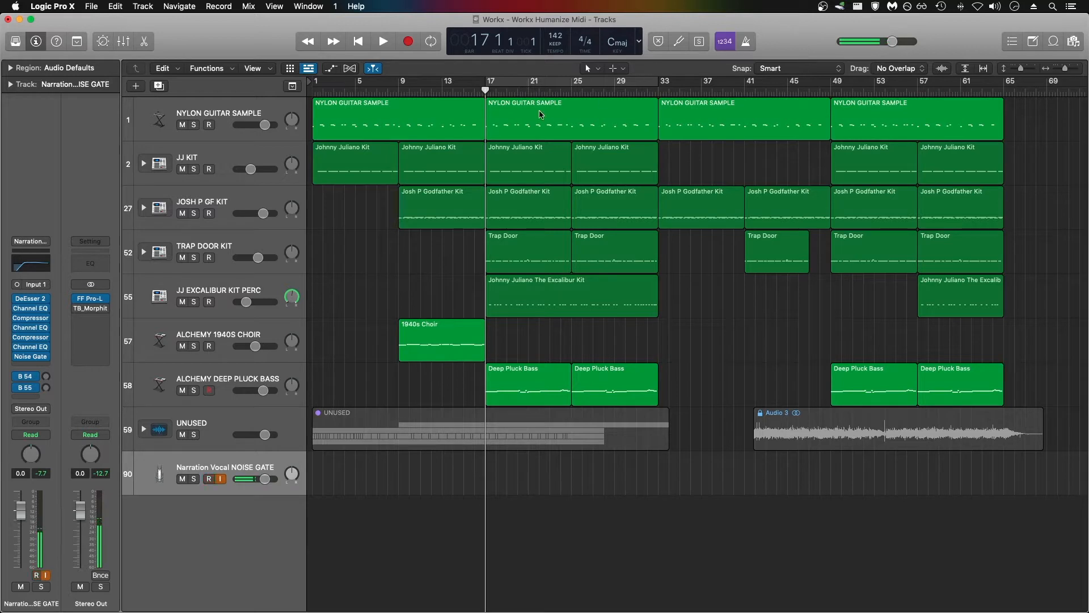
{"action": "left_click", "coordinate": [430, 41]}
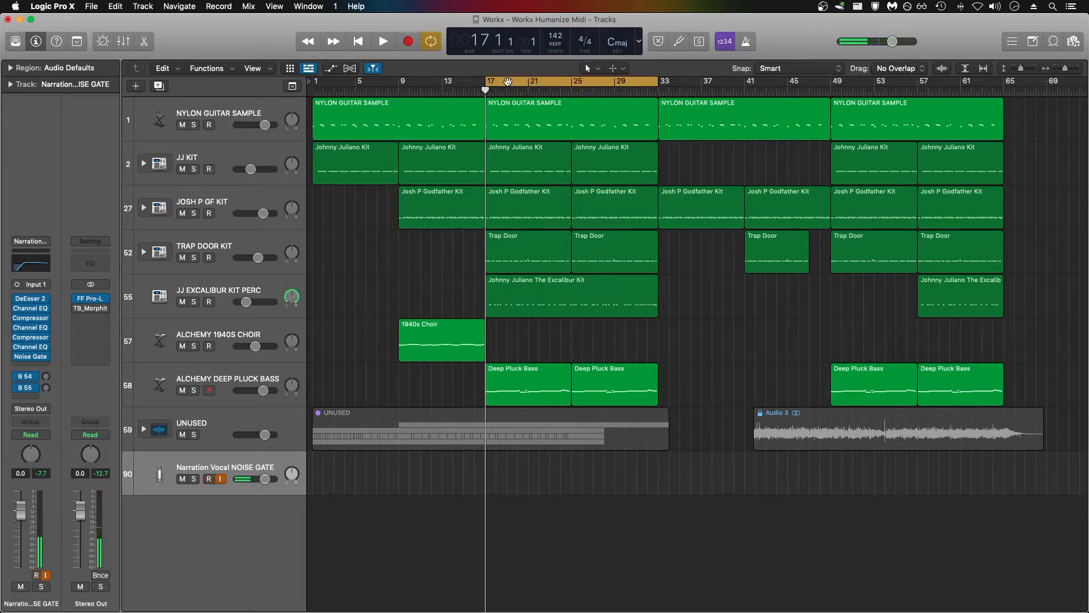
{"action": "left_click", "coordinate": [382, 41]}
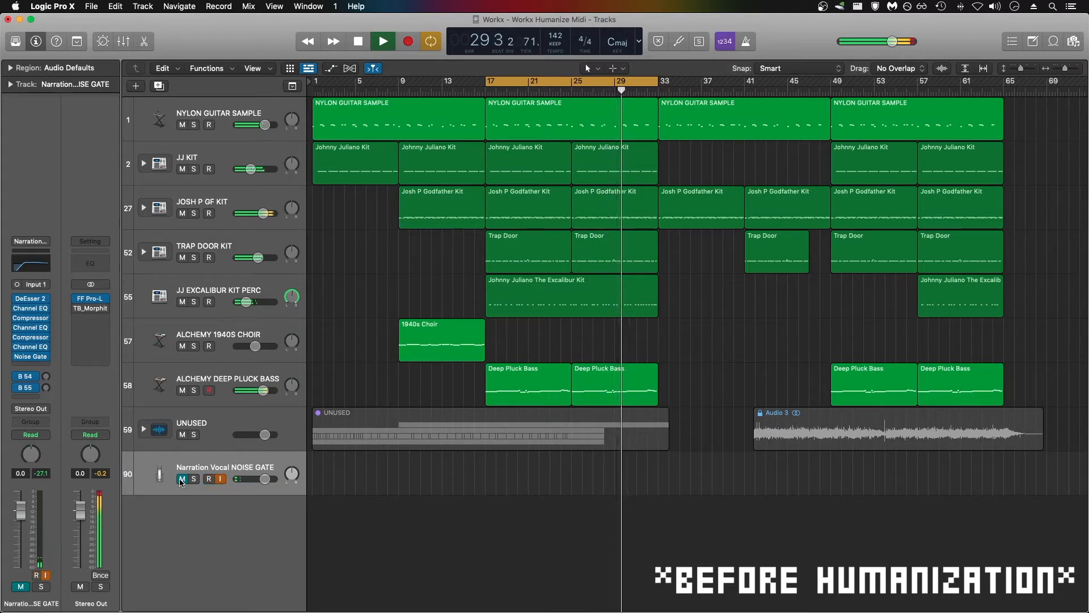
{"action": "left_click", "coordinate": [358, 41]}
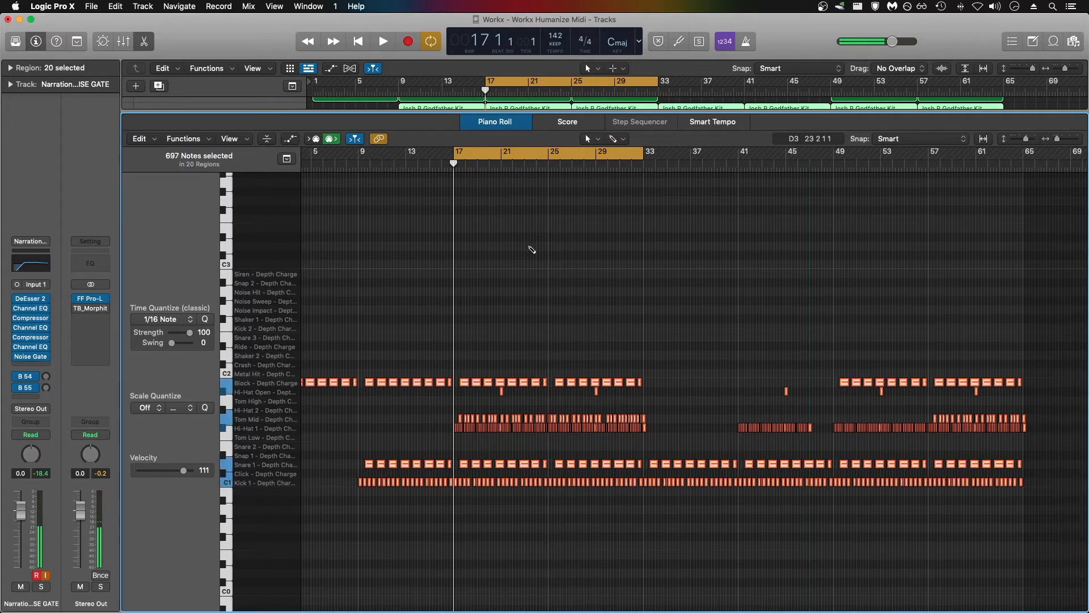
{"action": "mouse_move", "coordinate": [359, 203]}
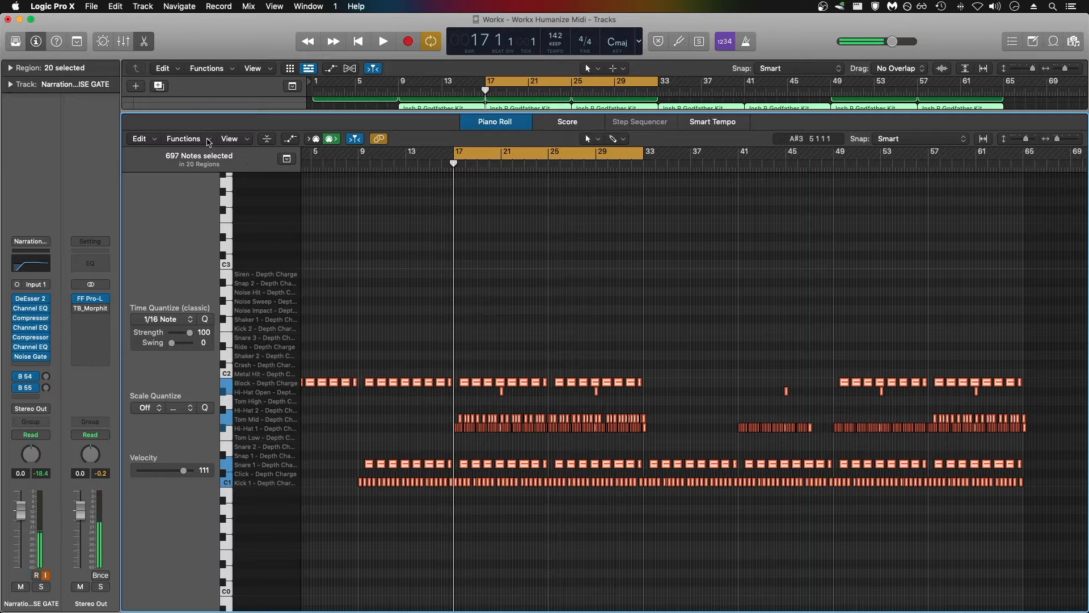
- Open the Functions menu for the 697 selected drum notes to reach MIDI Transform
{"action": "left_click", "coordinate": [183, 139]}
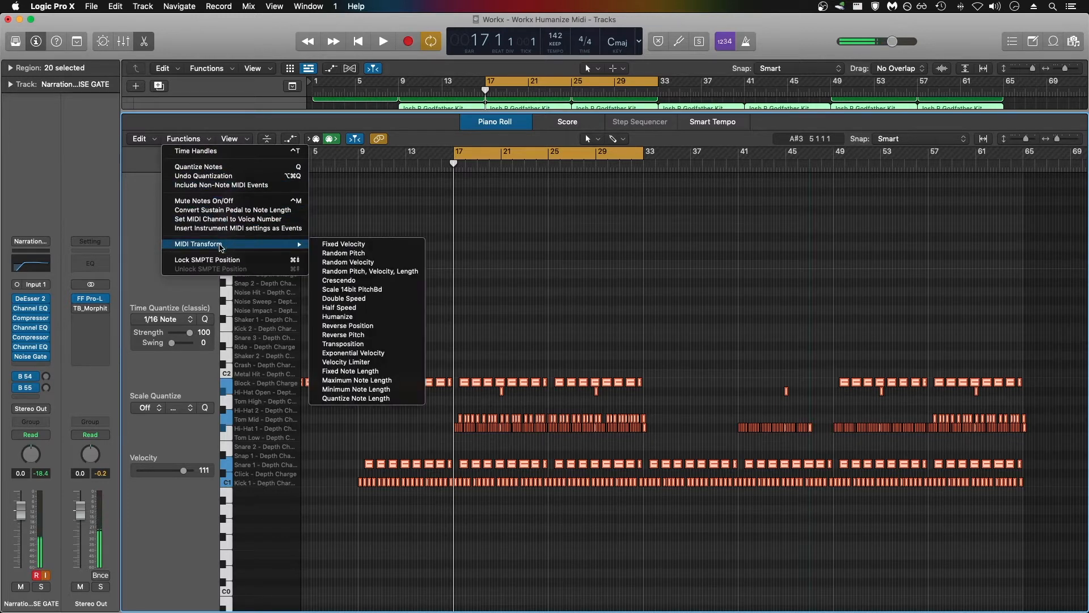
{"action": "mouse_move", "coordinate": [359, 317]}
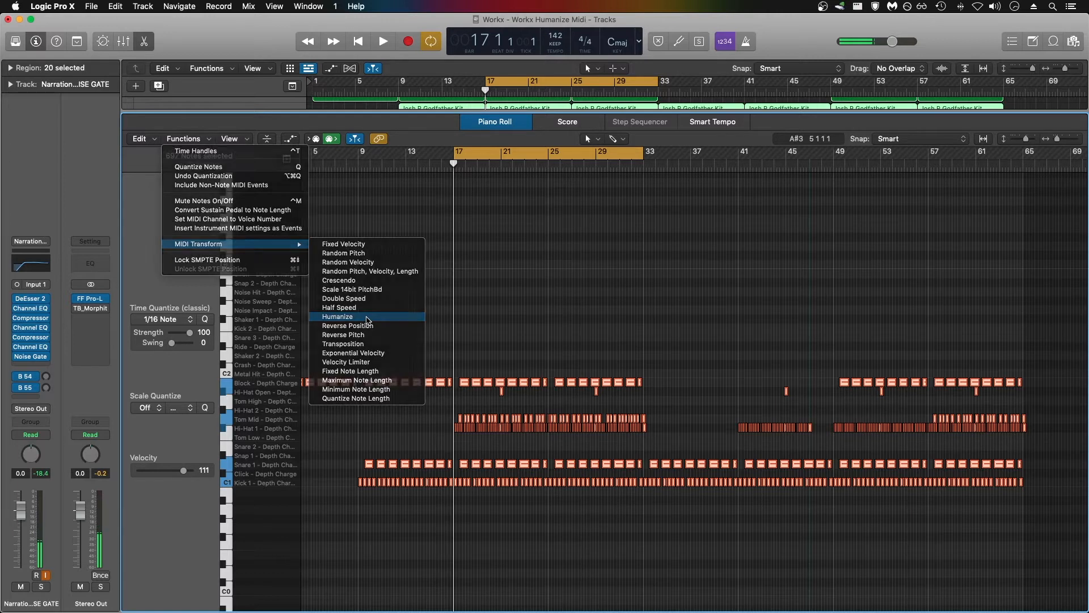
- Choose Humanize and set position, velocity and length randomization to 2
{"action": "left_click", "coordinate": [337, 316]}
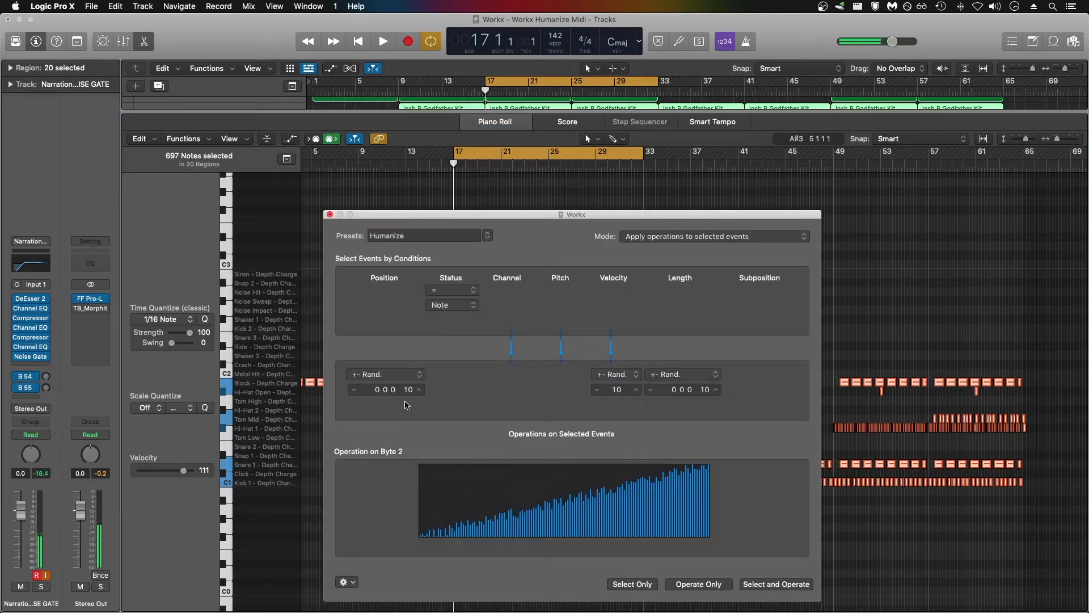
{"action": "mouse_move", "coordinate": [677, 399]}
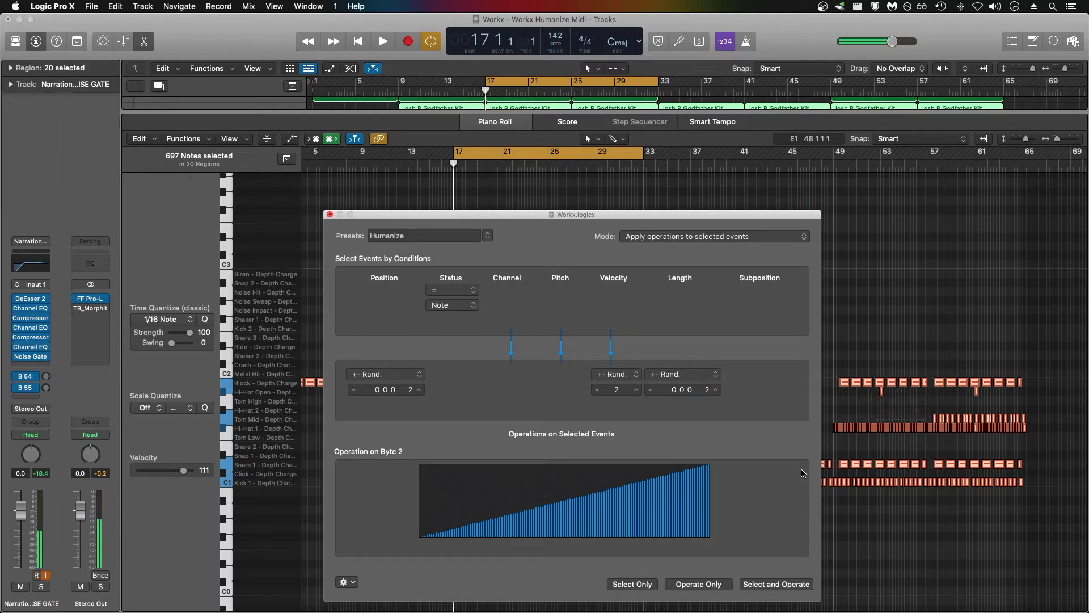
{"action": "left_click", "coordinate": [698, 584]}
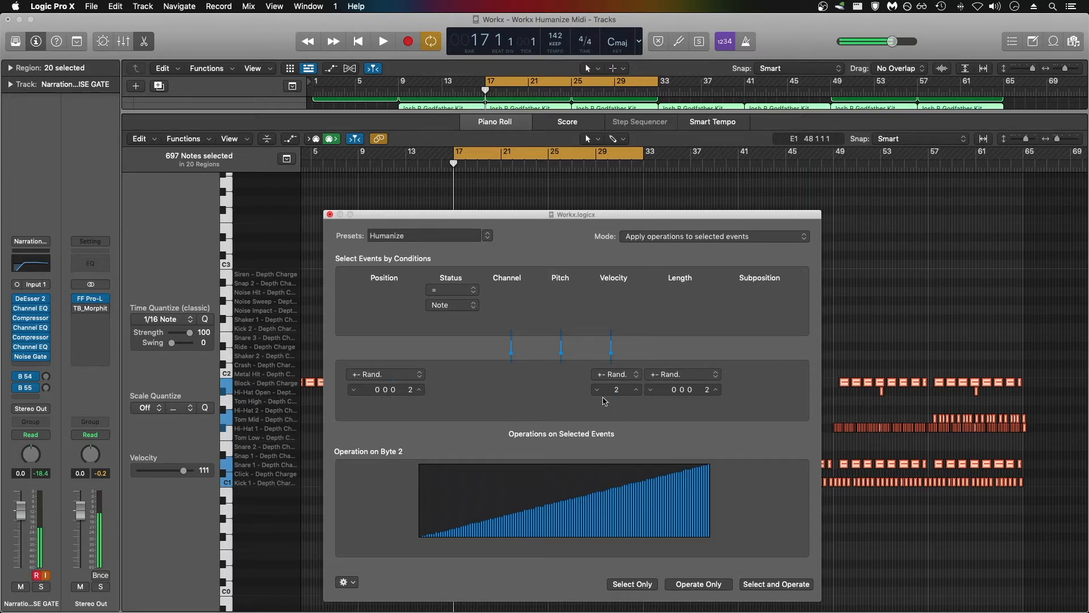
{"action": "mouse_move", "coordinate": [661, 440]}
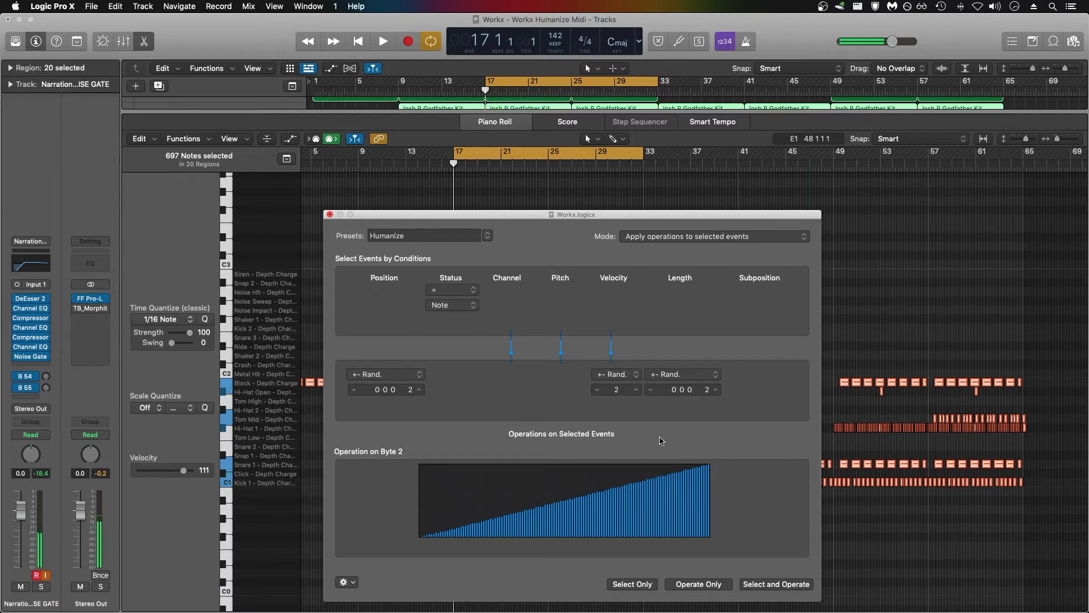
- Move the Humanize window aside, play the loop, and run Operate Only on all notes
{"action": "left_click_drag", "start_coordinate": [574, 214], "coordinate": [495, 193]}
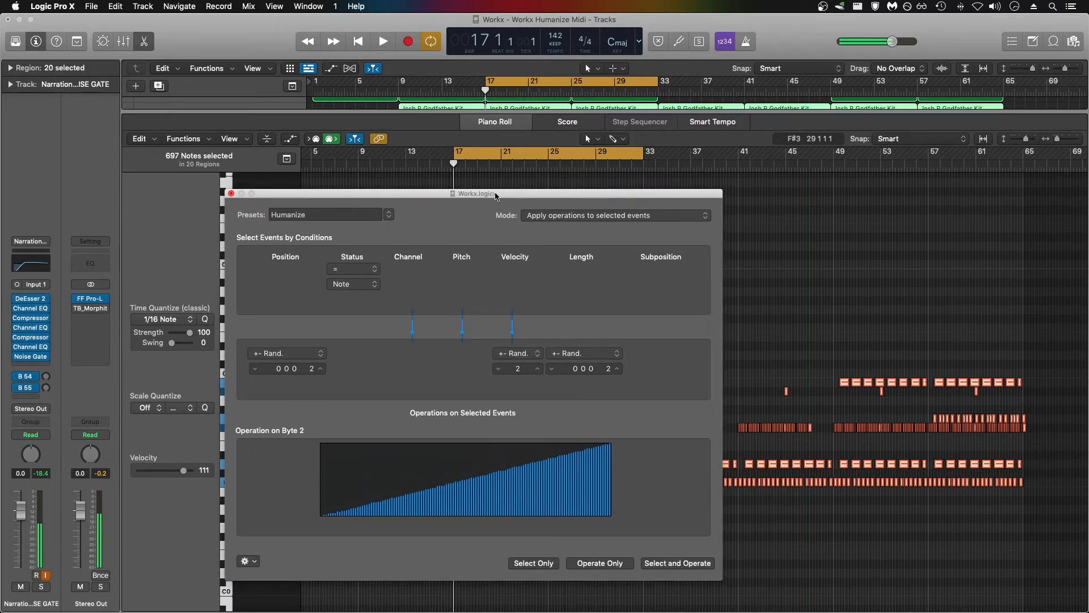
{"action": "left_click", "coordinate": [600, 563]}
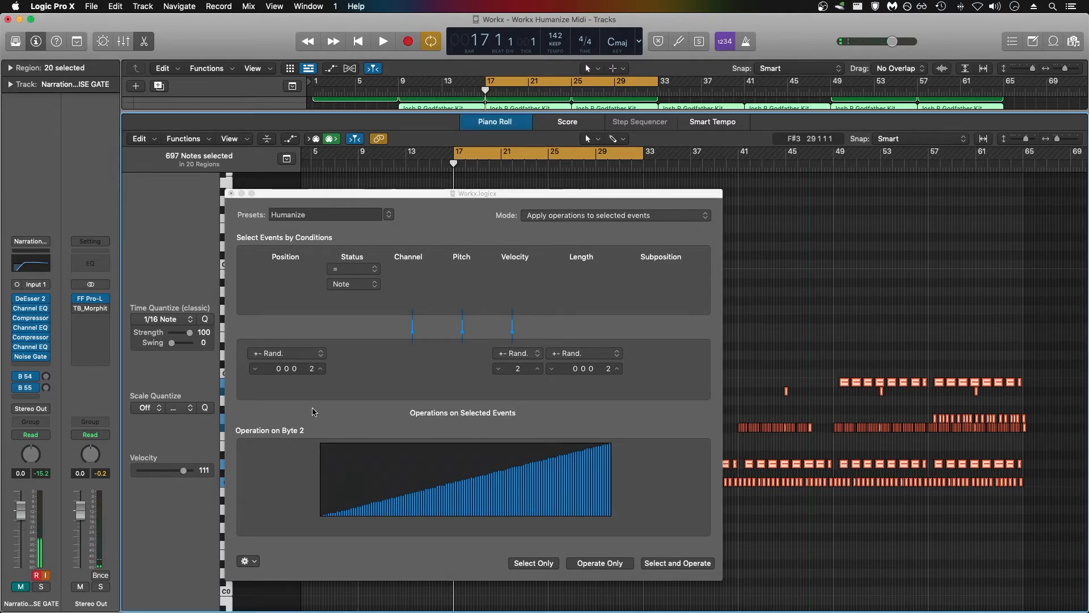
{"action": "left_click", "coordinate": [383, 41]}
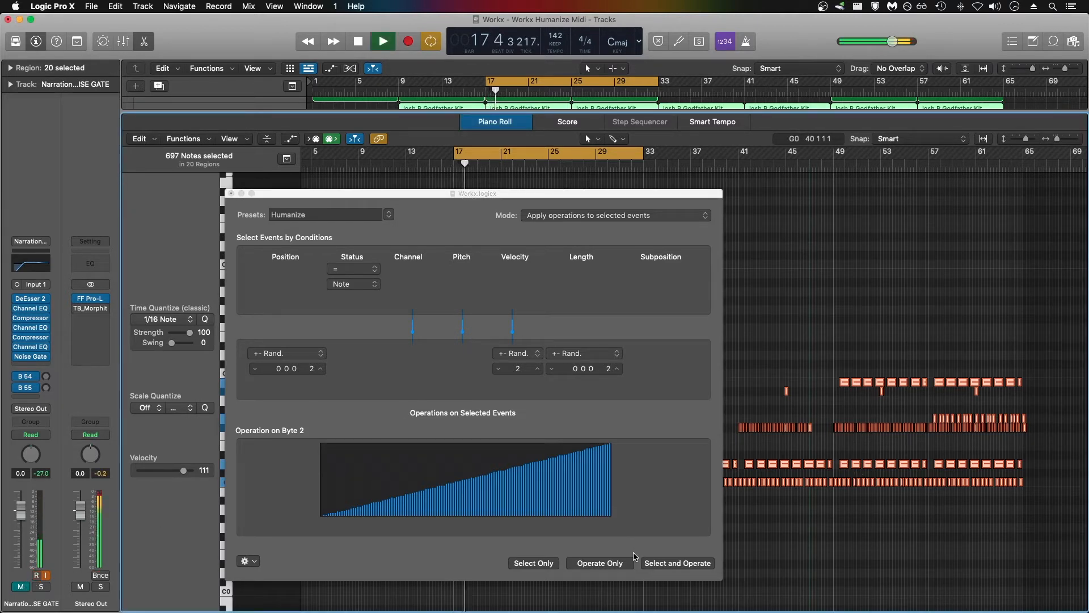
{"action": "left_click", "coordinate": [600, 563]}
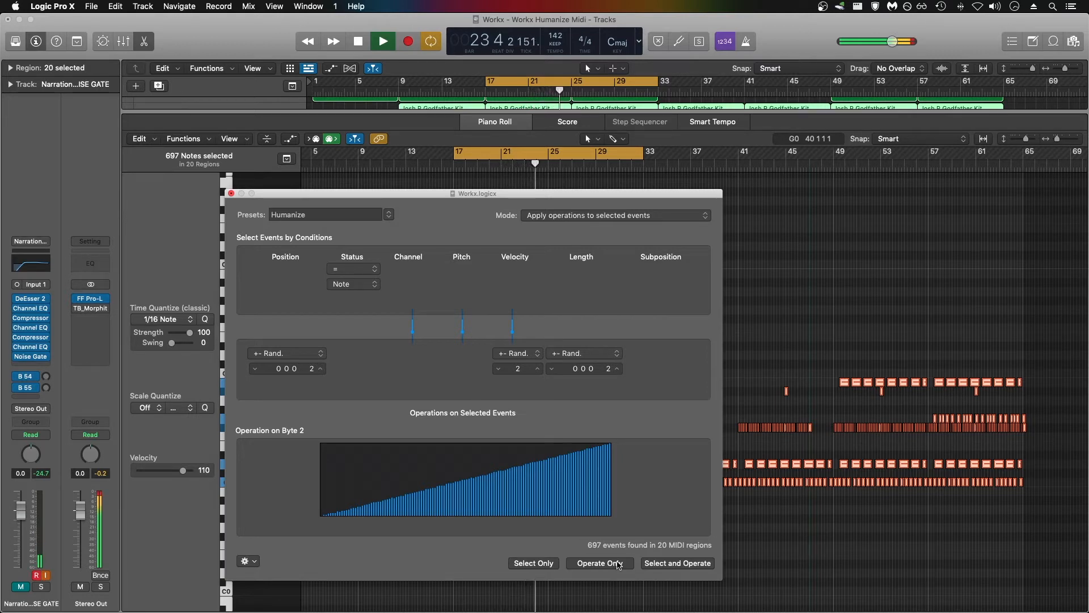
{"action": "left_click", "coordinate": [600, 563]}
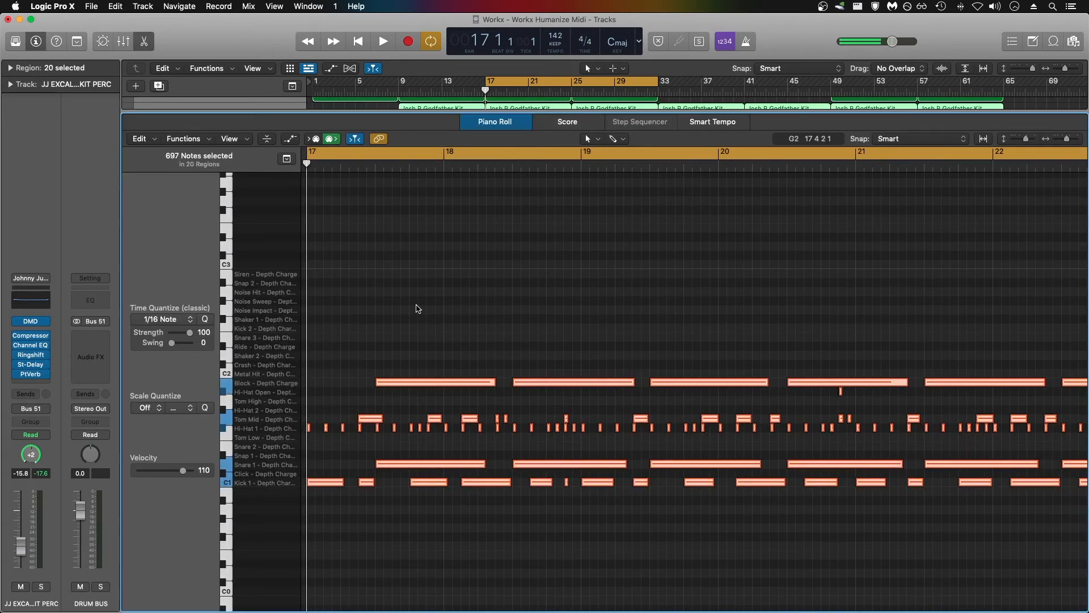
- Reopen Functions > MIDI Transform > Humanize, now with ±10 randomization
{"action": "left_click", "coordinate": [184, 139]}
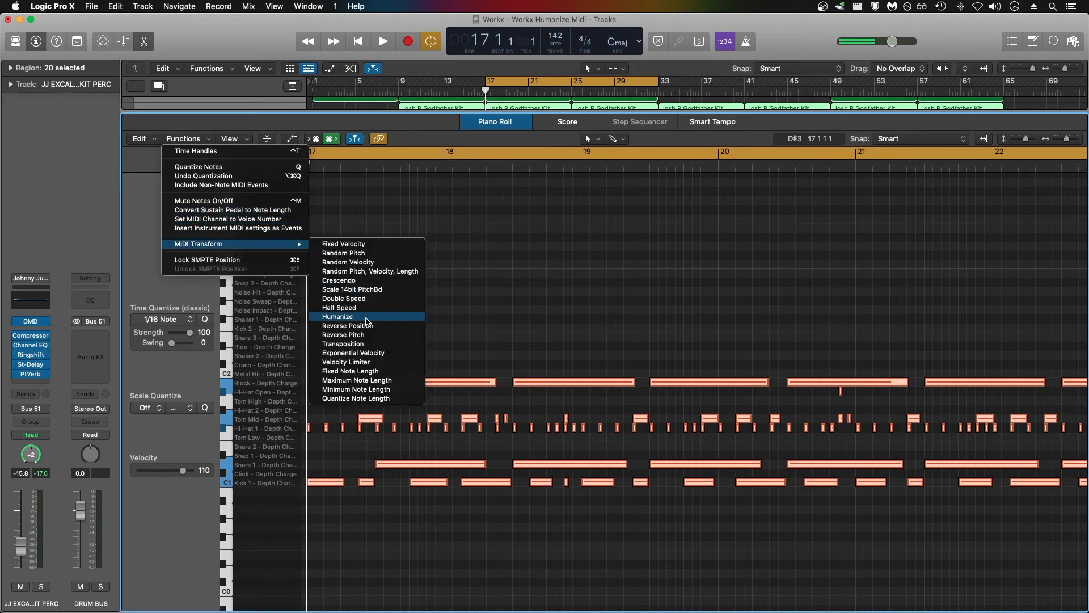
{"action": "left_click", "coordinate": [337, 316]}
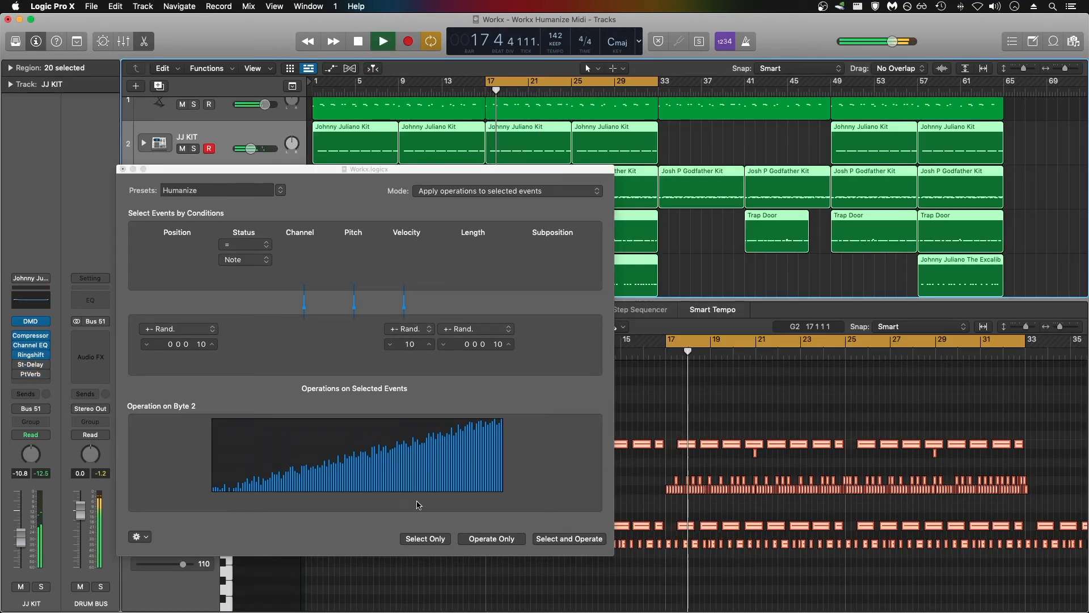
- Run Operate Only to apply the ±10 humanize to the drum notes
{"action": "left_click", "coordinate": [491, 538]}
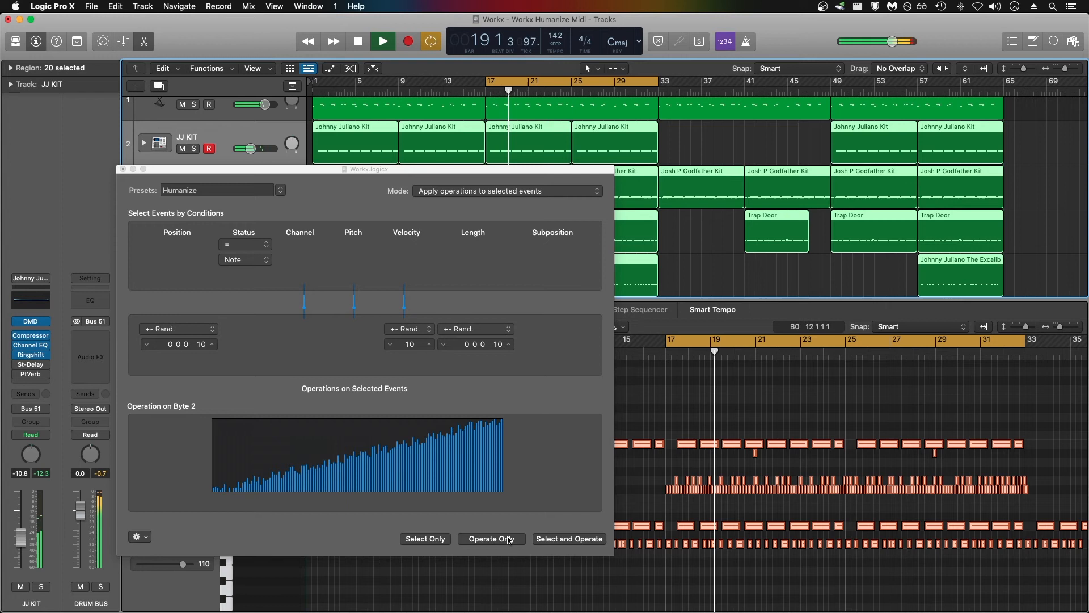
{"action": "left_click", "coordinate": [491, 538]}
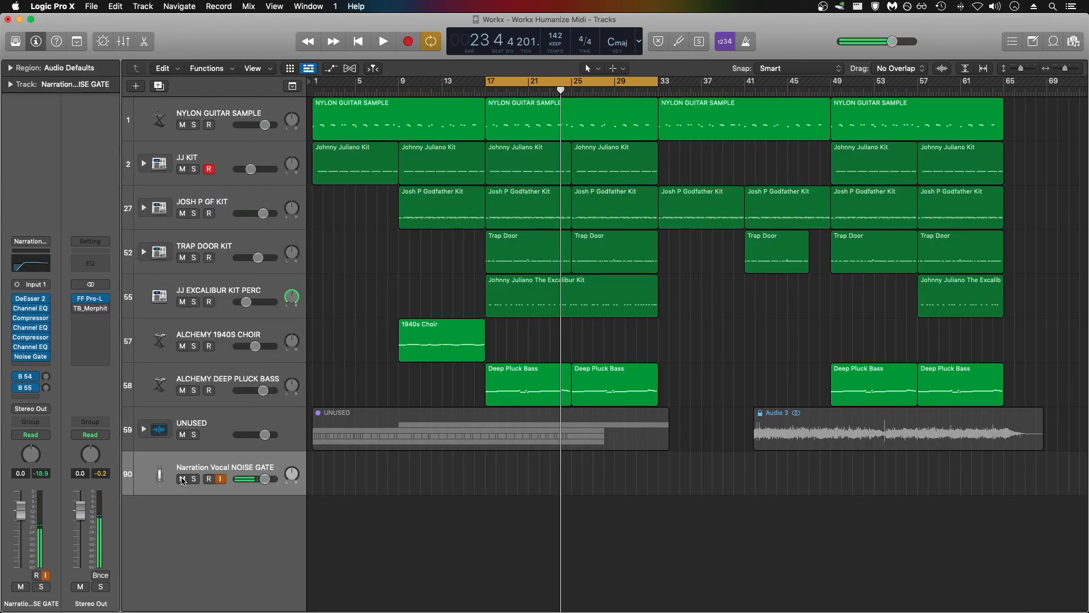
{"action": "left_click", "coordinate": [209, 479]}
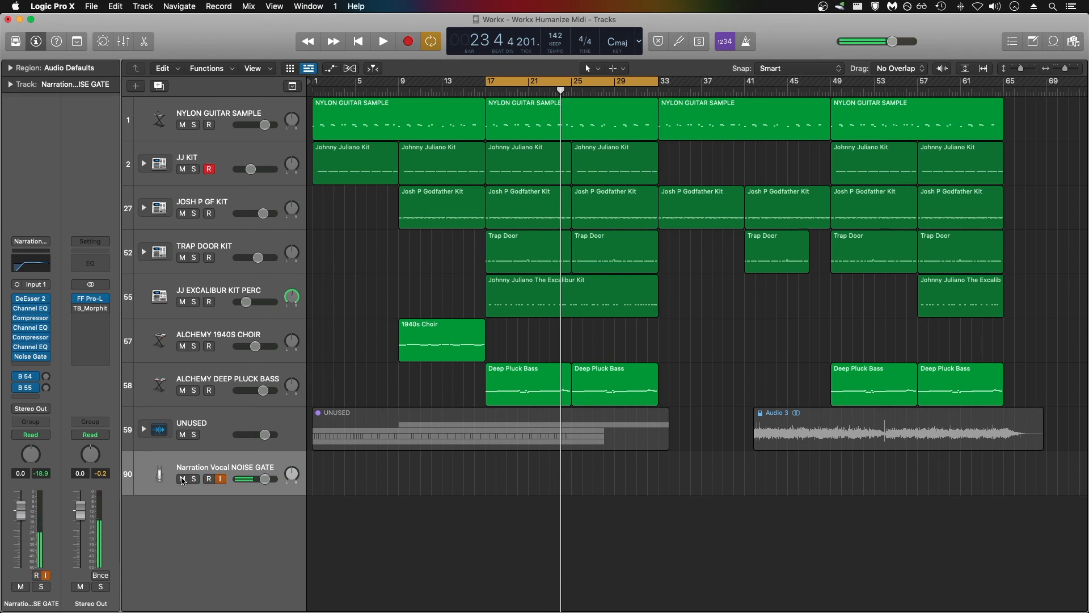
{"action": "left_click", "coordinate": [208, 479]}
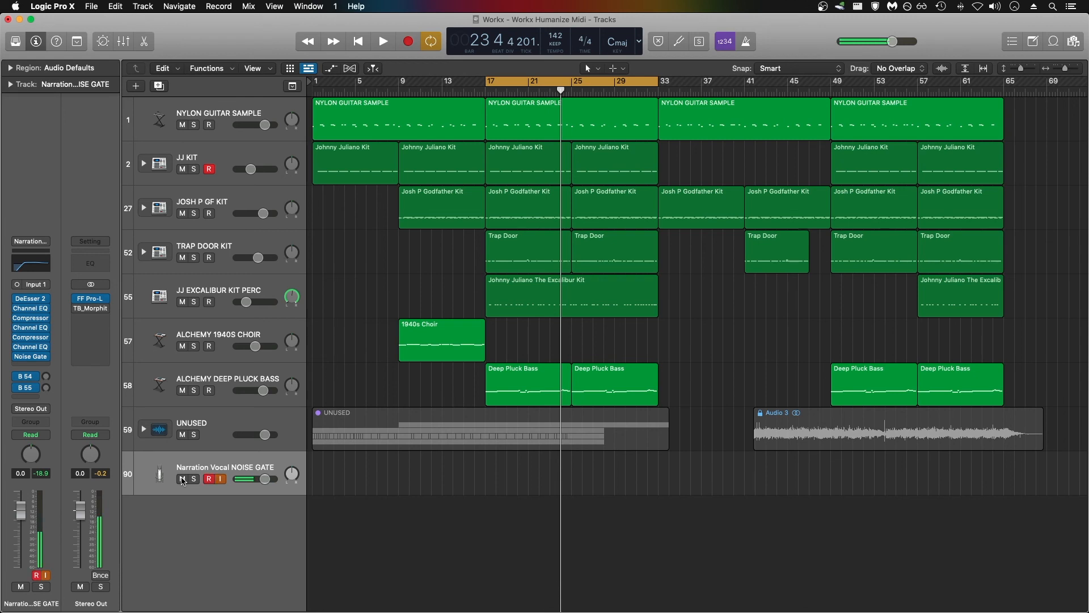
{"action": "left_click", "coordinate": [102, 6]}
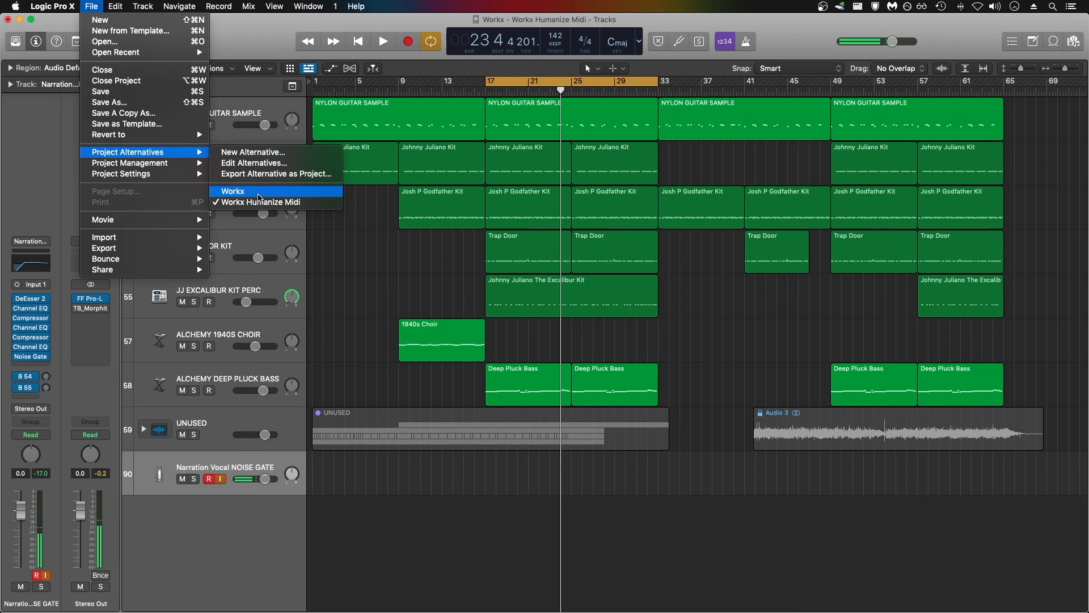
{"action": "mouse_move", "coordinate": [260, 202]}
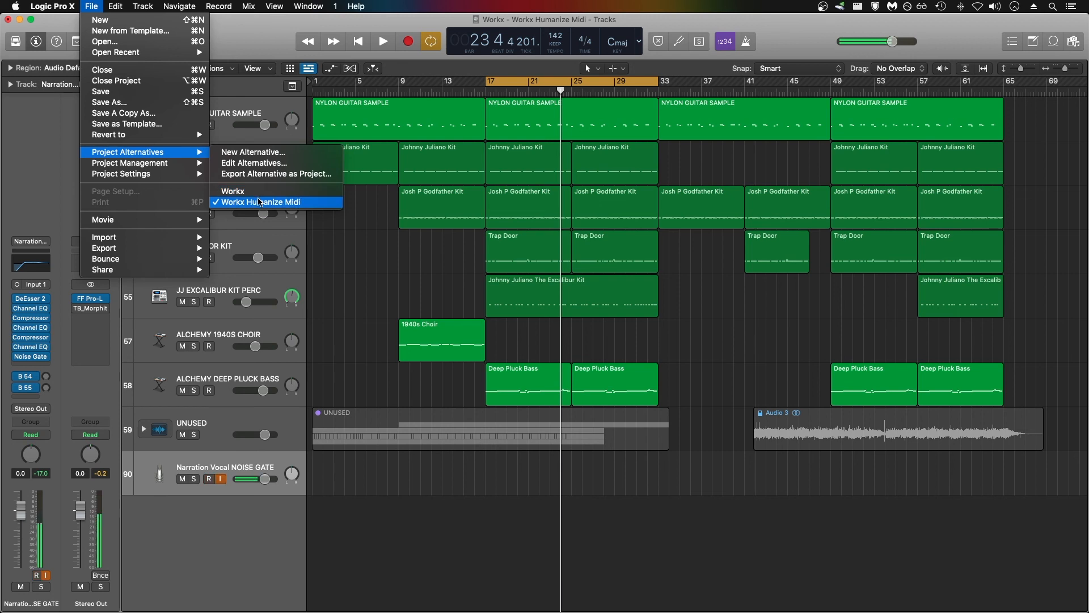